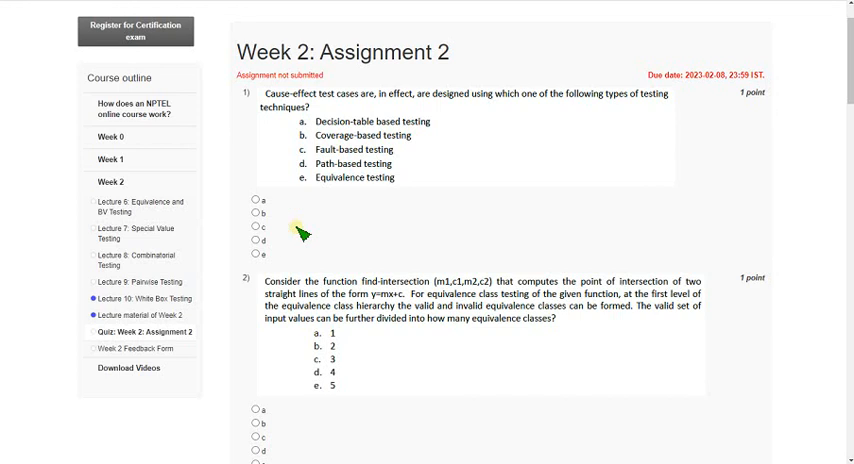
mouse_move(302, 136)
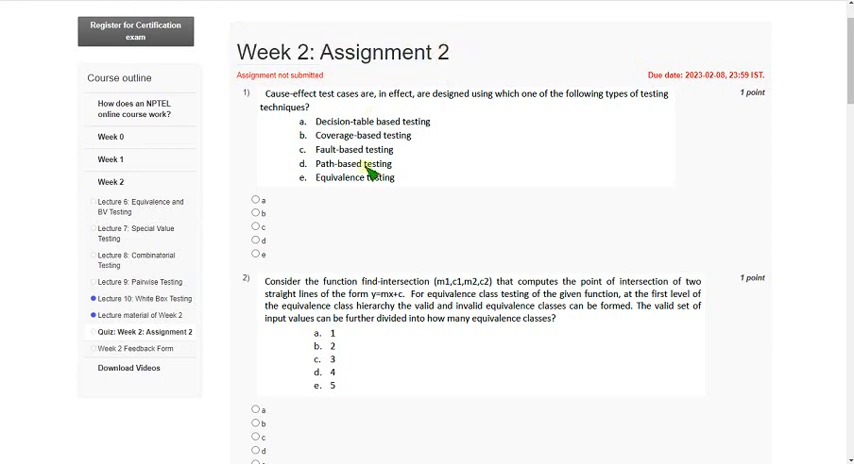
mouse_move(410, 176)
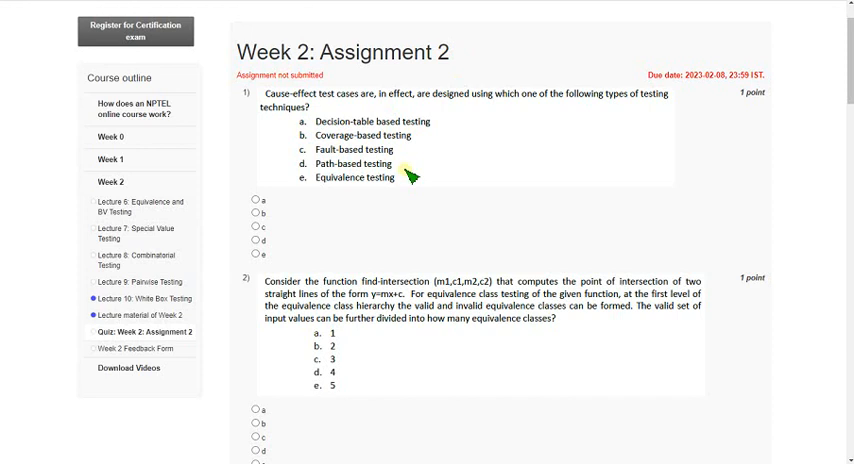
mouse_move(380, 192)
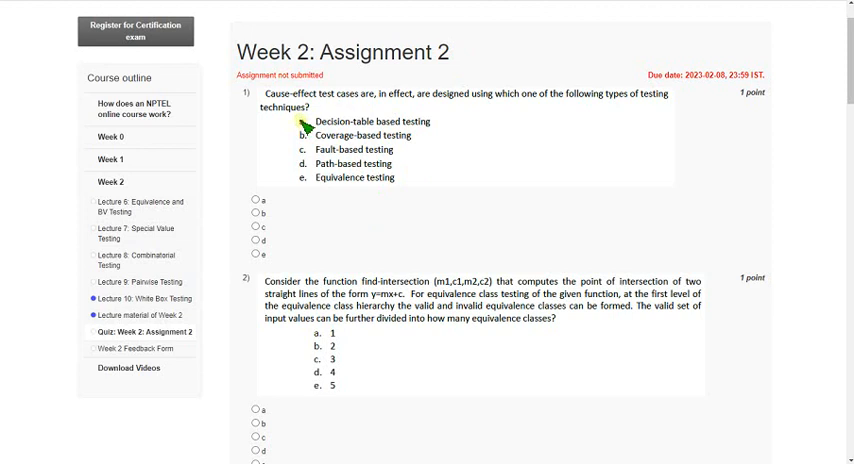
mouse_move(454, 112)
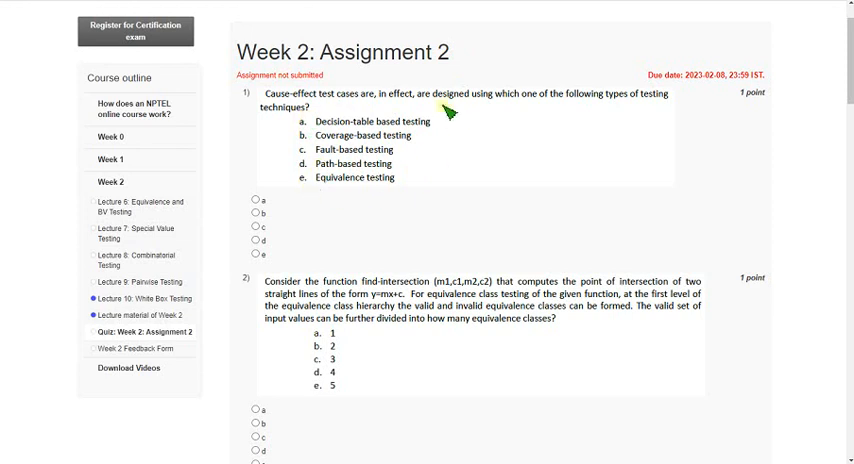
mouse_move(340, 112)
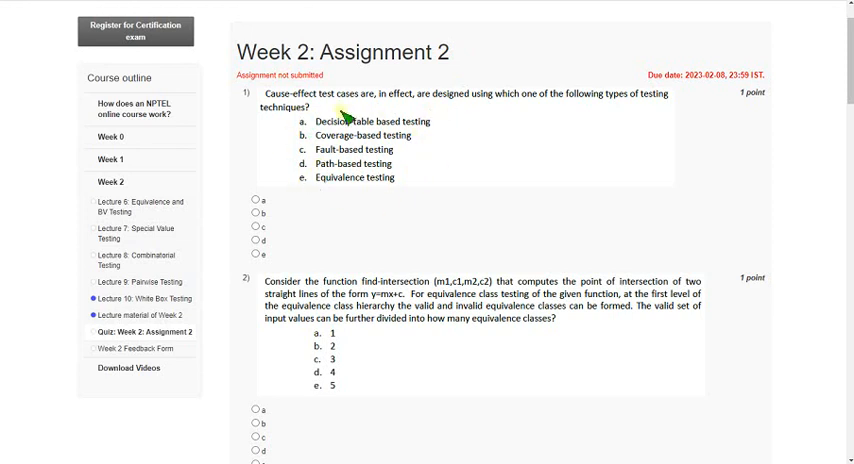
mouse_move(446, 136)
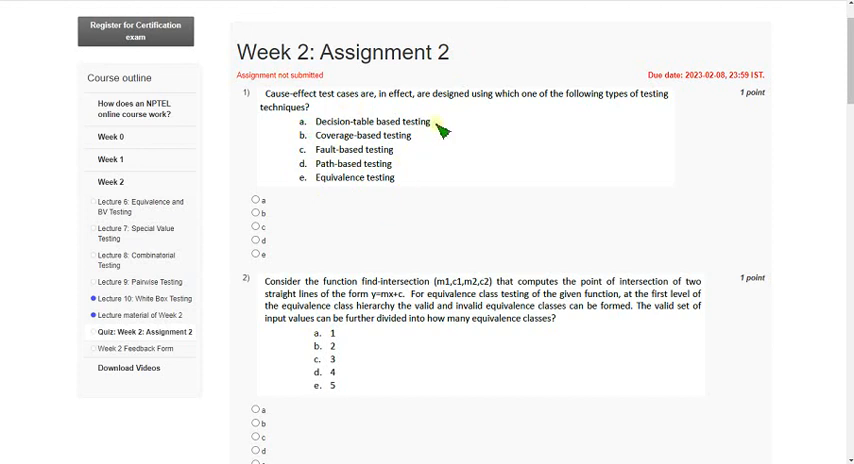
mouse_move(416, 188)
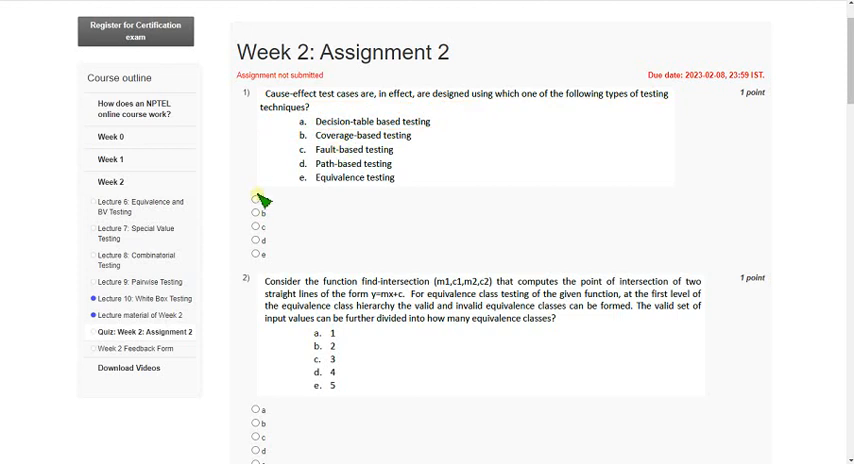
Select option a, Decision-table based testing, for question 1.
left_click(252, 204)
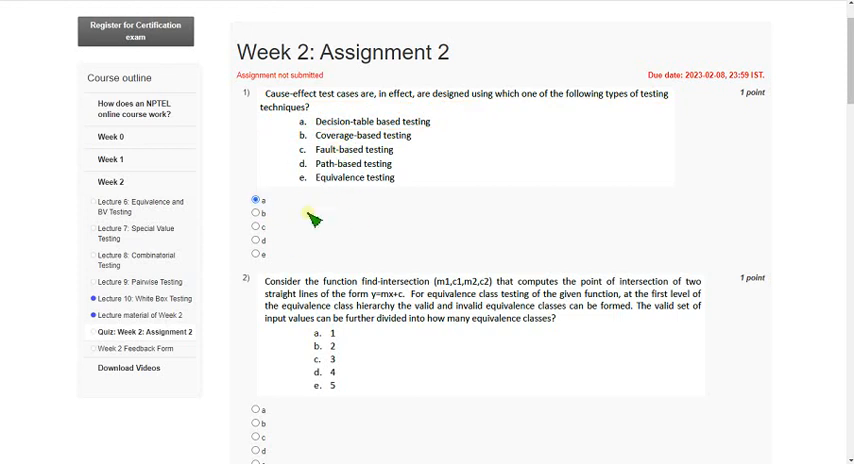
Select option c, 3 equivalence classes, for question 2.
scroll("down", 3)
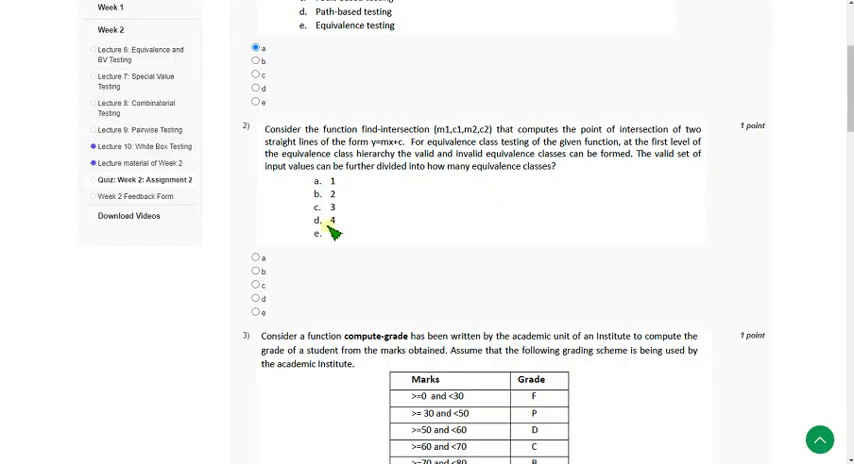
scroll("down", 3)
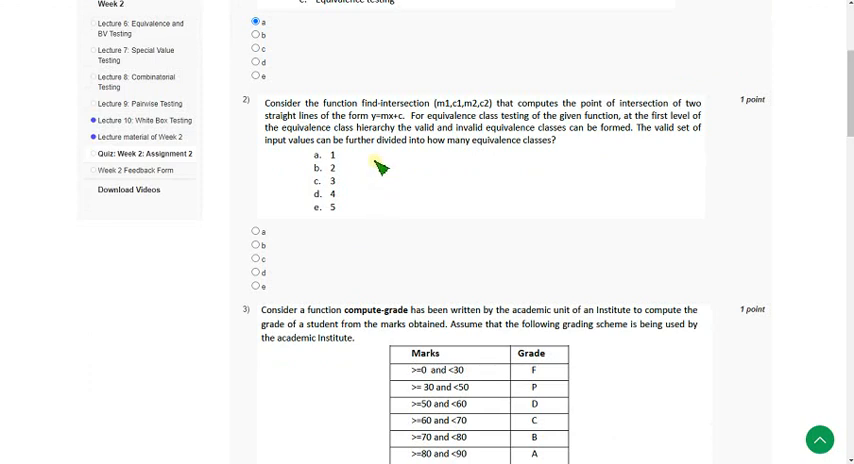
mouse_move(648, 144)
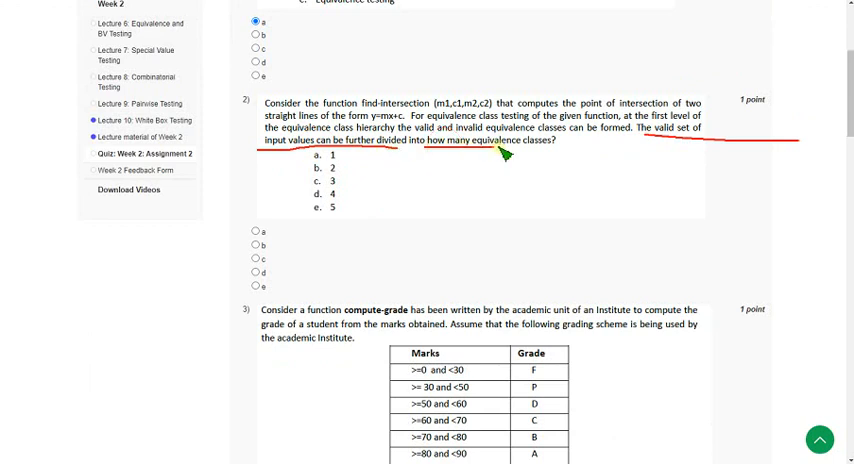
mouse_move(416, 170)
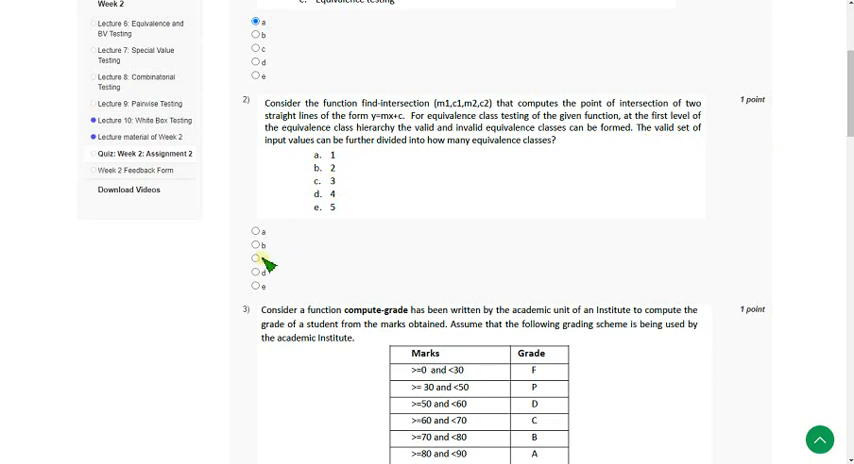
left_click(256, 258)
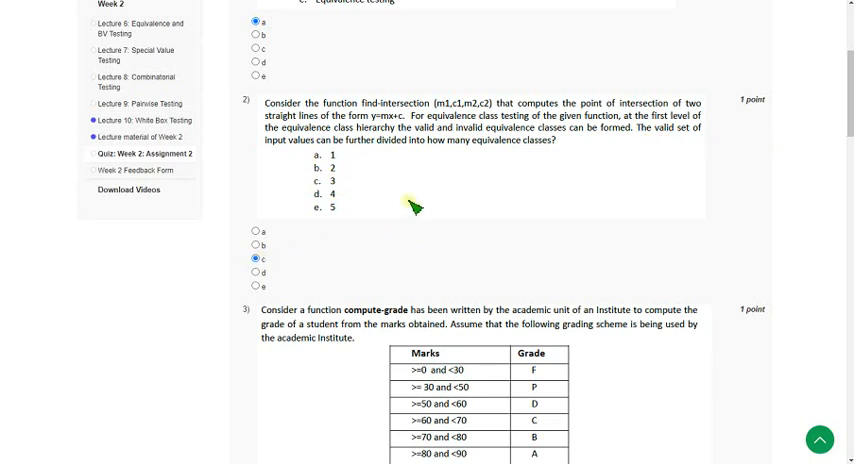
scroll("down", 3)
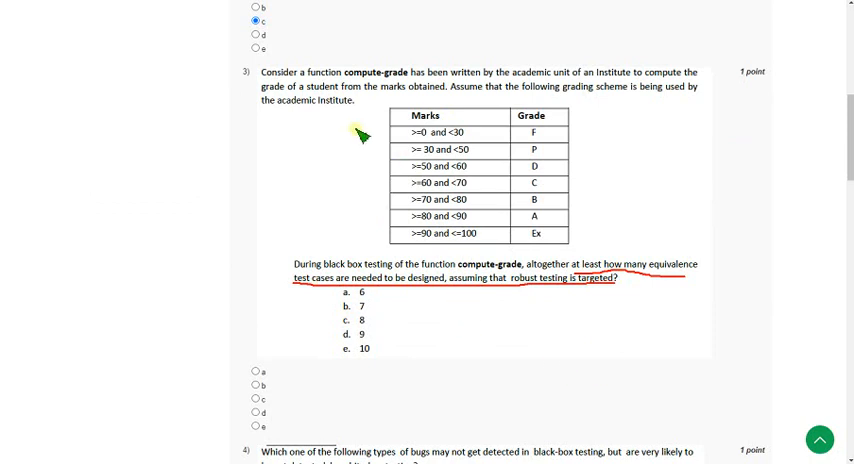
left_click_drag(364, 130, 372, 250)
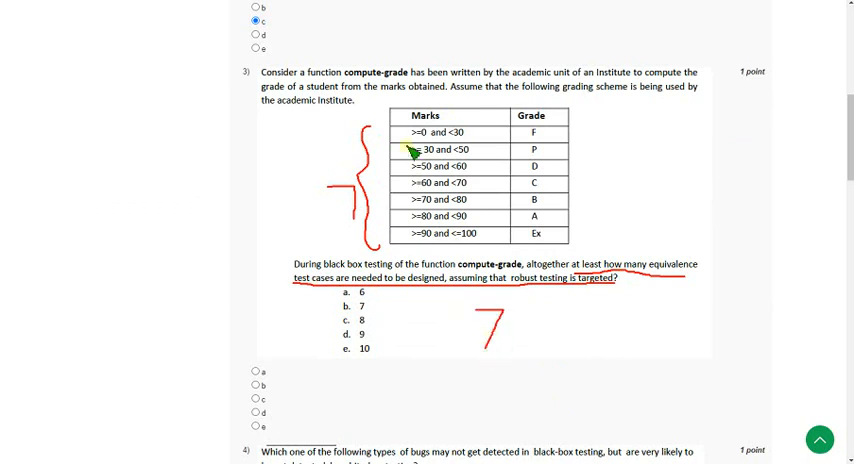
mouse_move(442, 312)
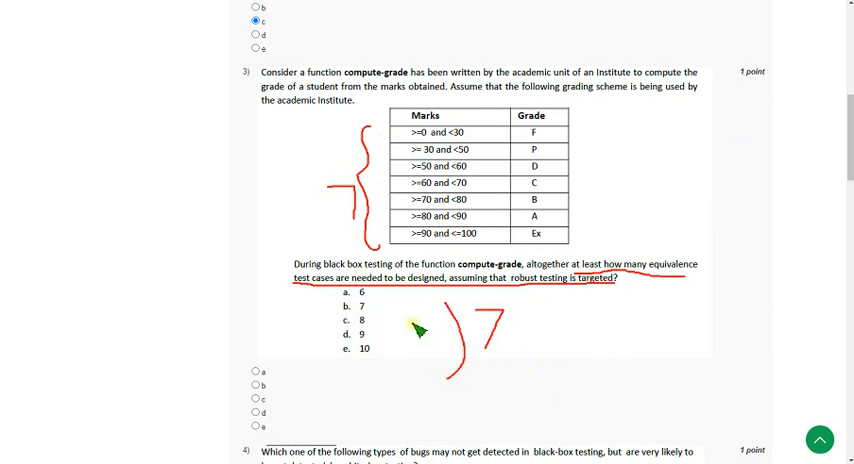
mouse_move(416, 334)
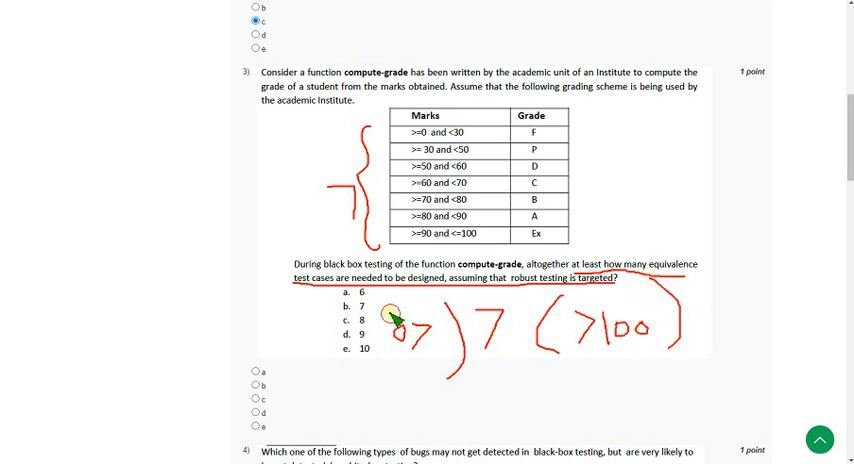
mouse_move(396, 384)
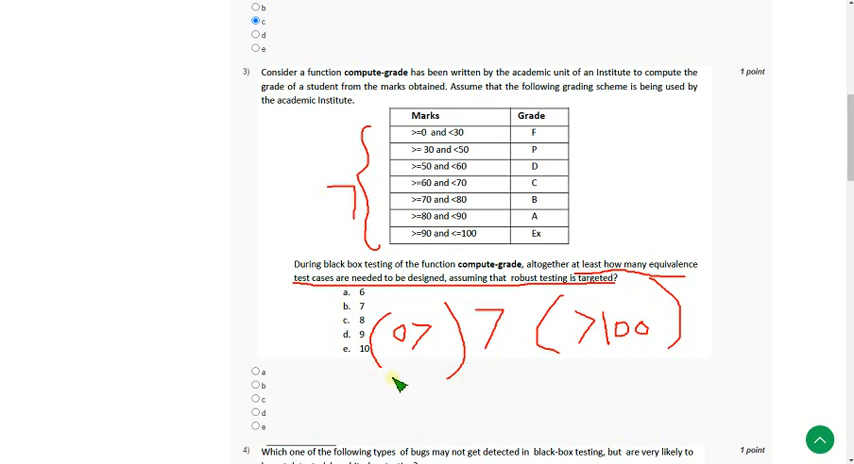
left_click_drag(396, 384, 592, 388)
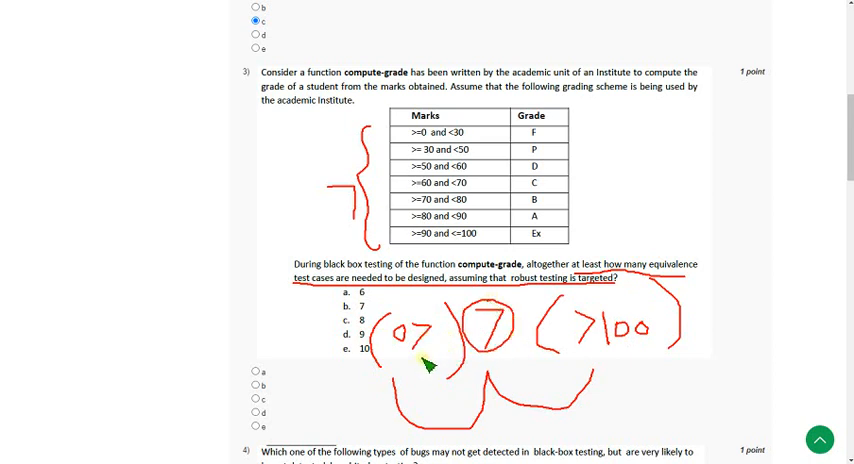
left_click_drag(424, 364, 610, 396)
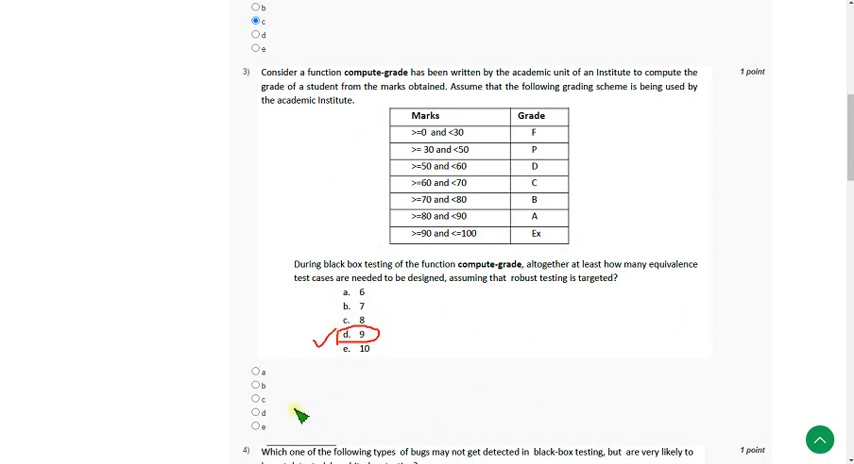
Select option d, 9 test cases, for question 3 on compute-grade.
left_click(242, 412)
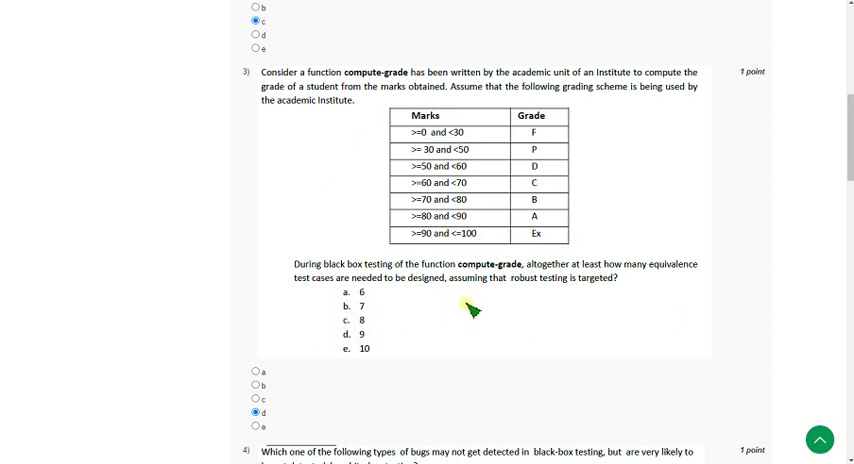
Bring up question 4 on bugs missed by black-box testing and underline its key phrase.
scroll("down", 3)
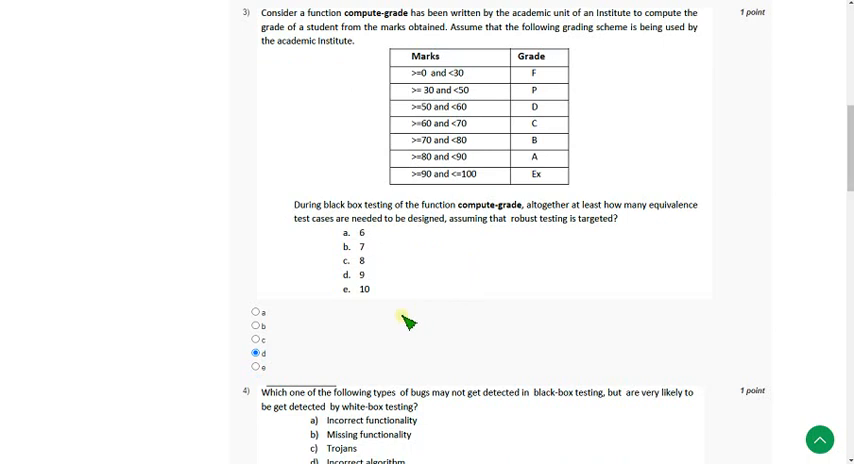
scroll("down", 3)
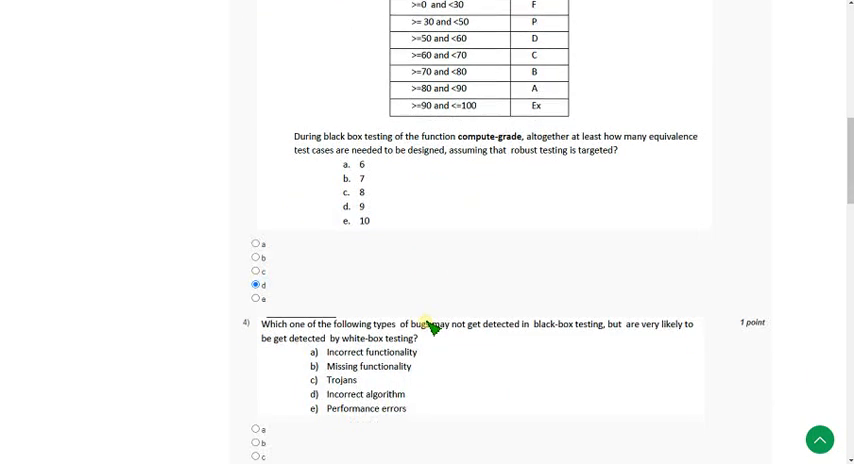
scroll("down", 3)
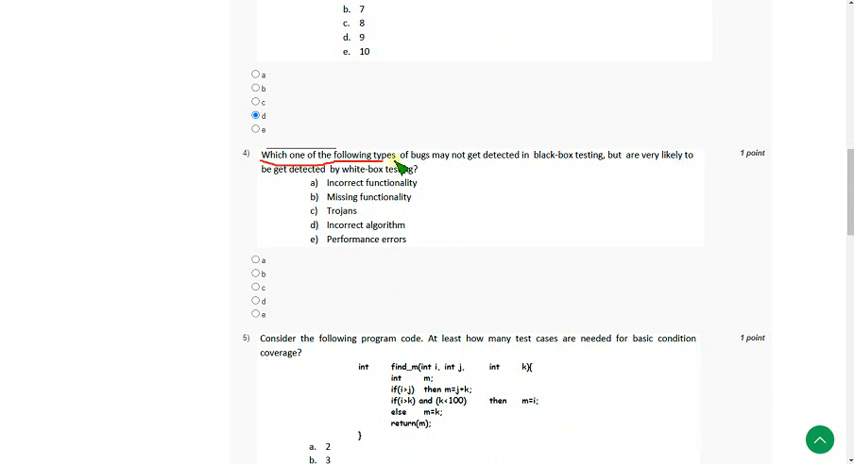
left_click_drag(388, 160, 610, 170)
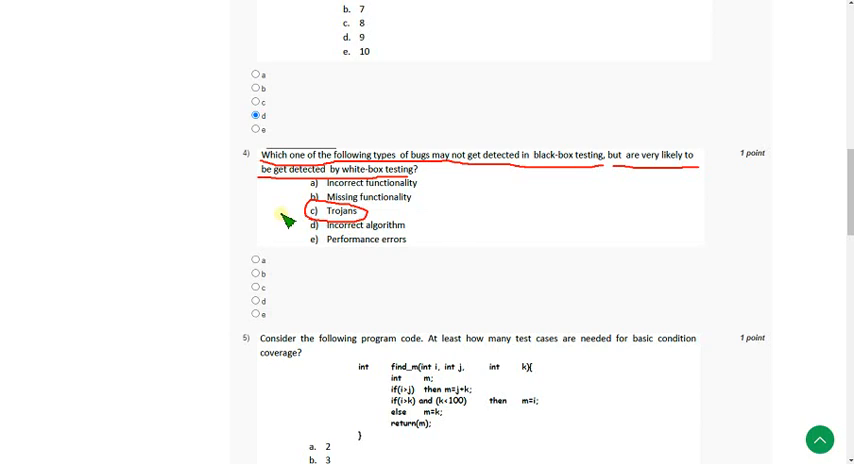
mouse_move(292, 224)
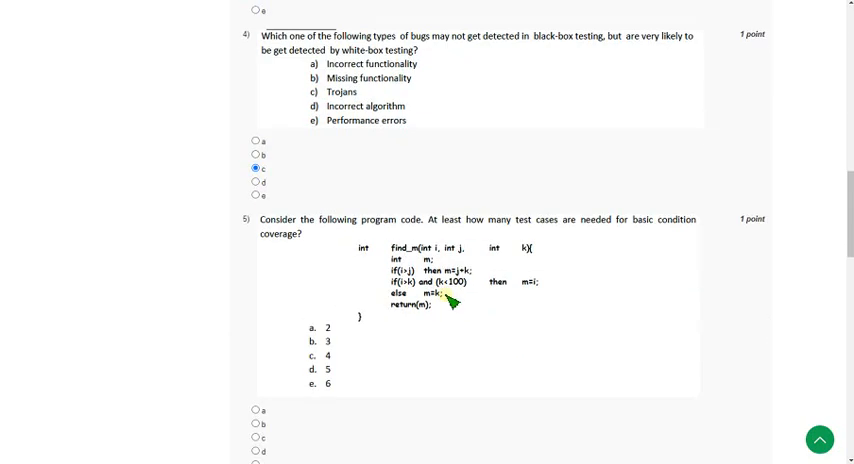
Select option b, 3 test cases, for question 5.
scroll("down", 3)
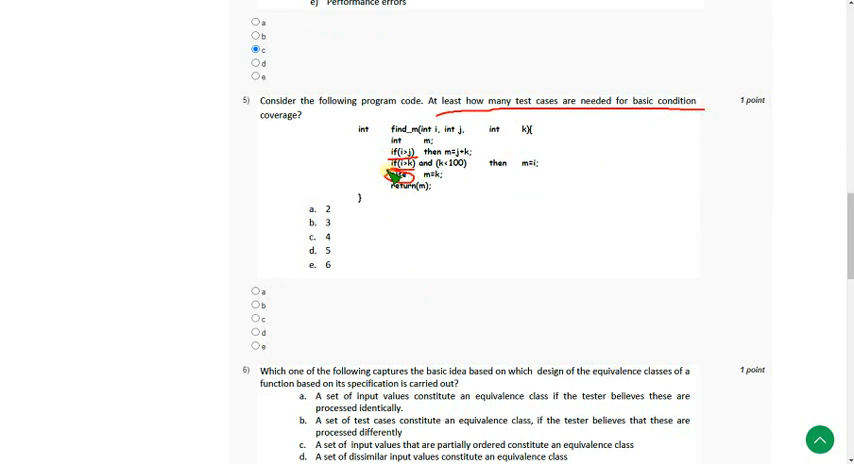
mouse_move(384, 252)
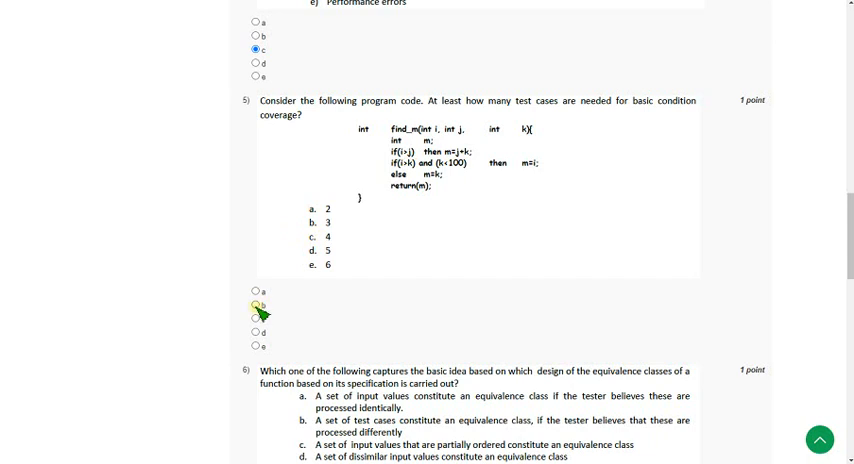
left_click(256, 304)
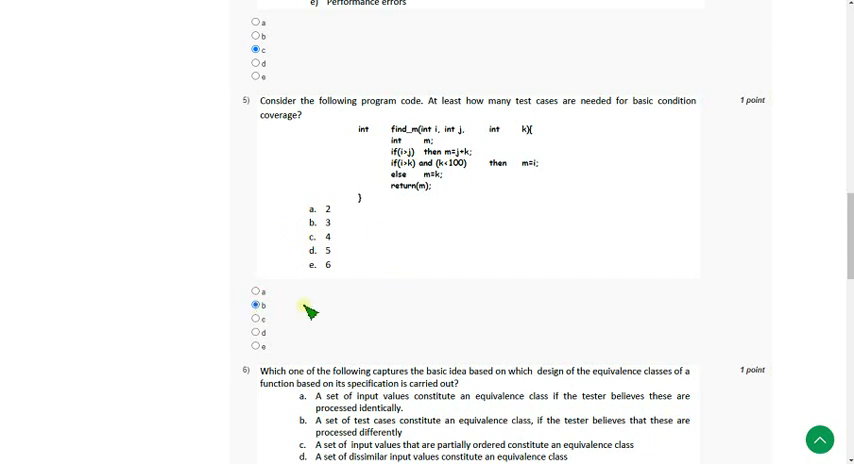
scroll("down", 3)
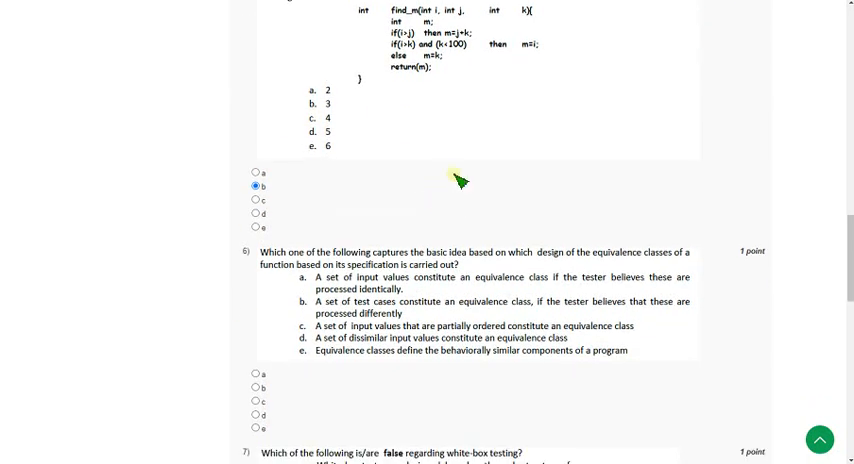
Scroll to question 6 on the basic idea behind equivalence-class design.
scroll("down", 3)
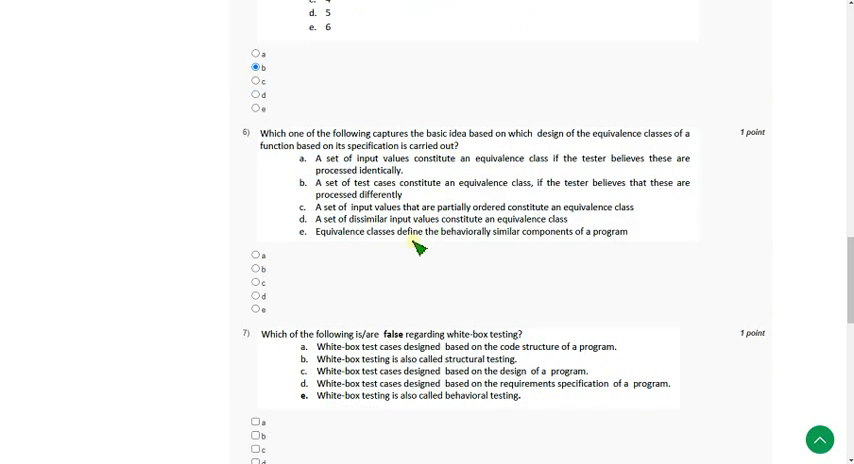
mouse_move(384, 138)
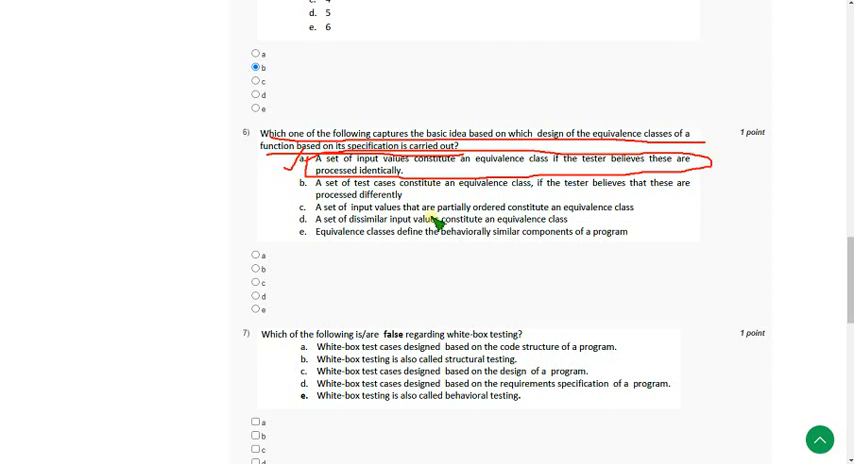
mouse_move(344, 224)
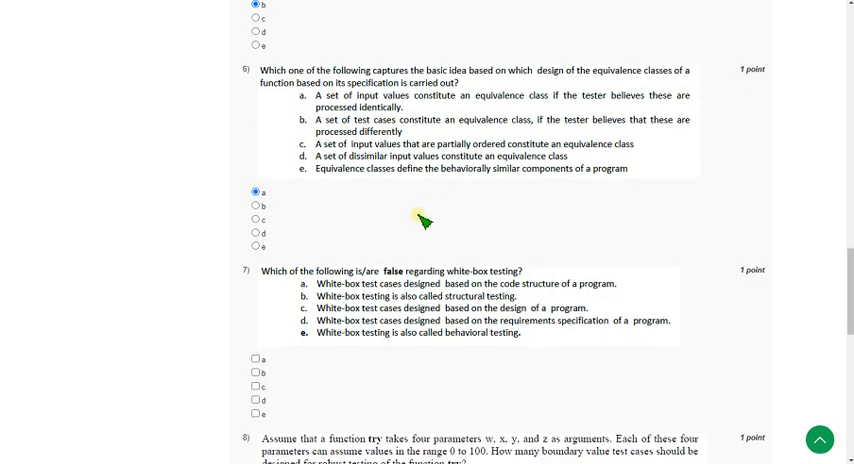
Tick checkboxes c, d and e as the false white-box statements for question 7.
scroll("down", 3)
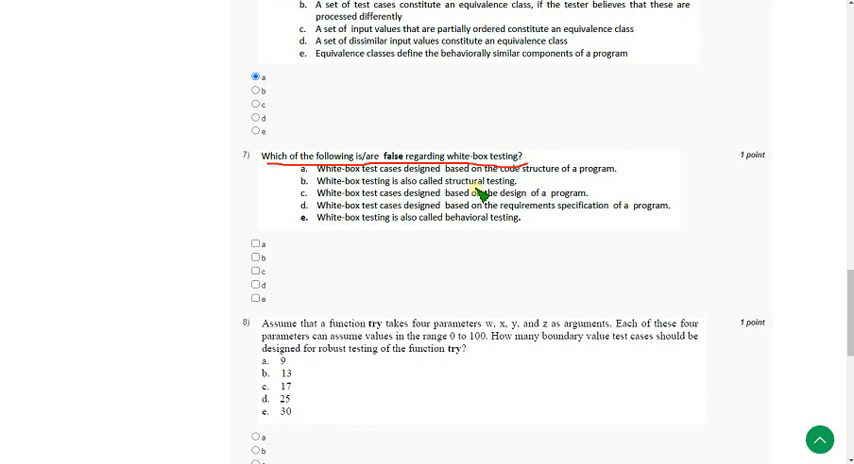
mouse_move(304, 228)
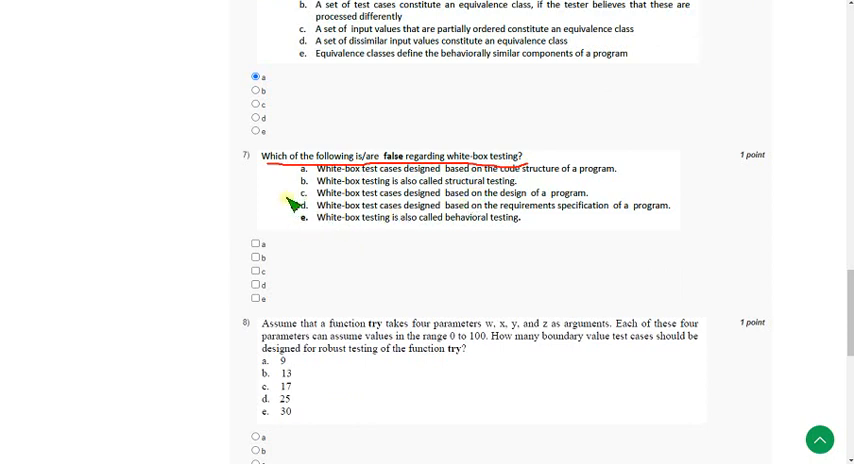
left_click(300, 192)
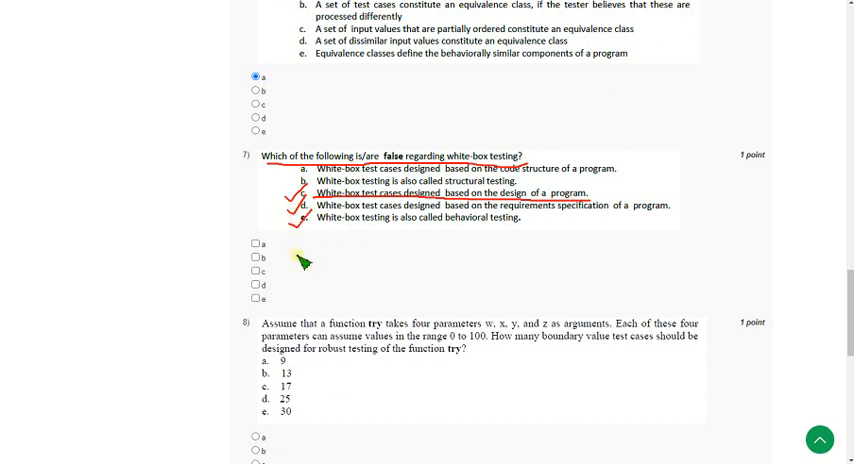
left_click(256, 272)
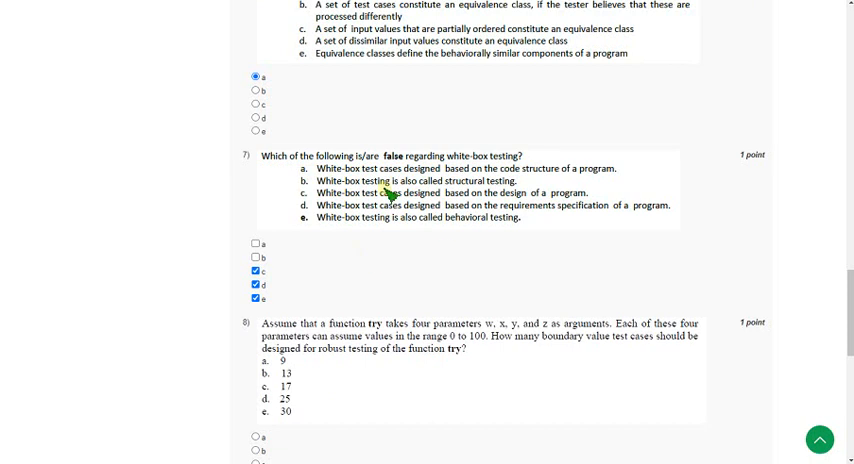
Select option d, 25 boundary-value test cases, for question 8.
scroll("down", 3)
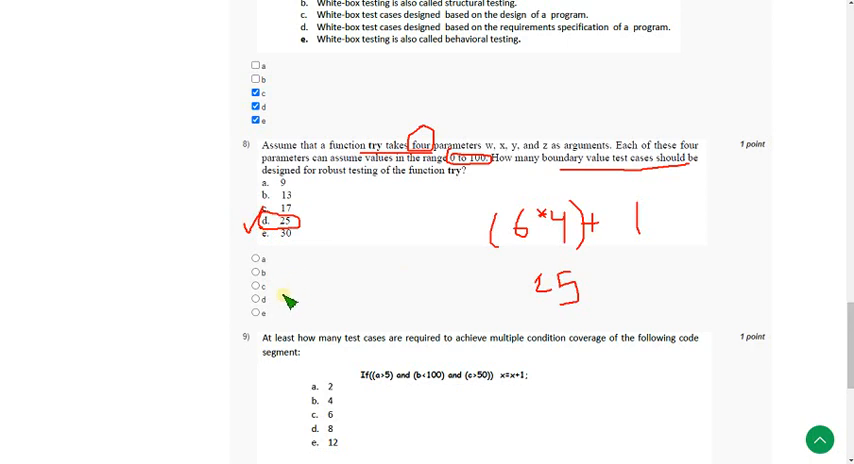
left_click(260, 300)
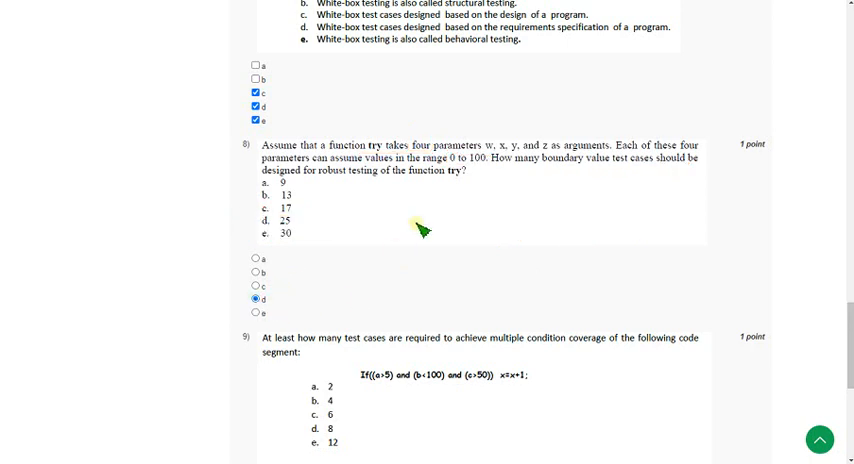
Highlight question 9 on multiple condition coverage and move on toward option d, 8 test cases.
scroll("down", 3)
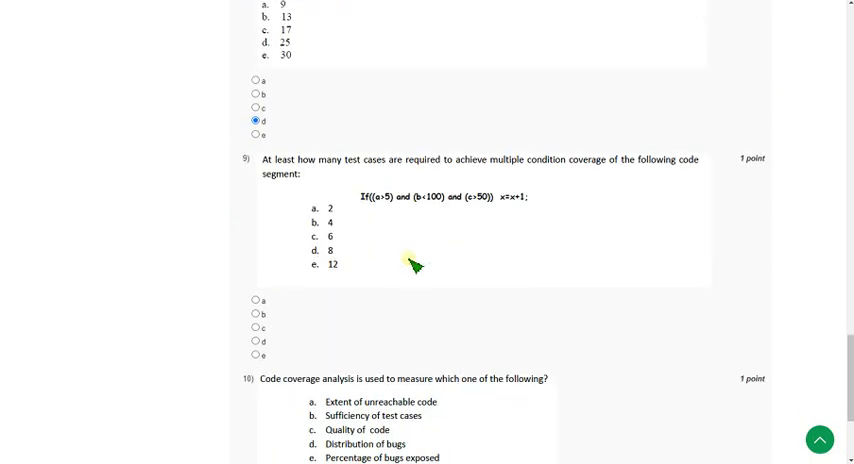
mouse_move(288, 168)
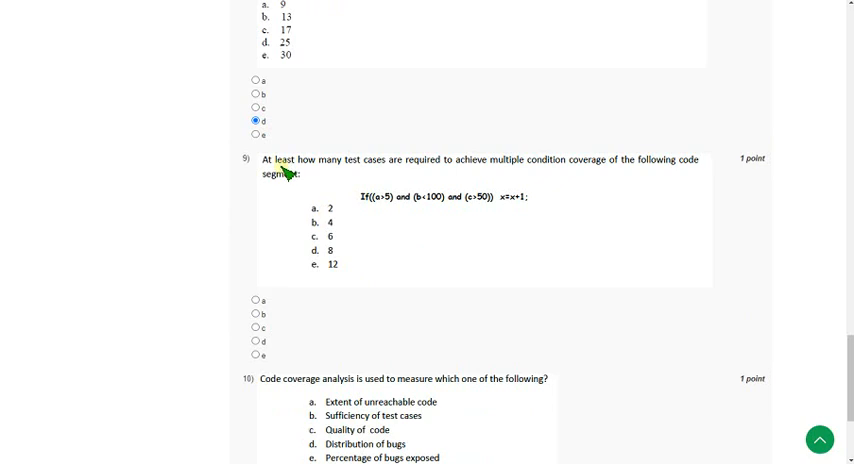
left_click_drag(270, 168, 500, 168)
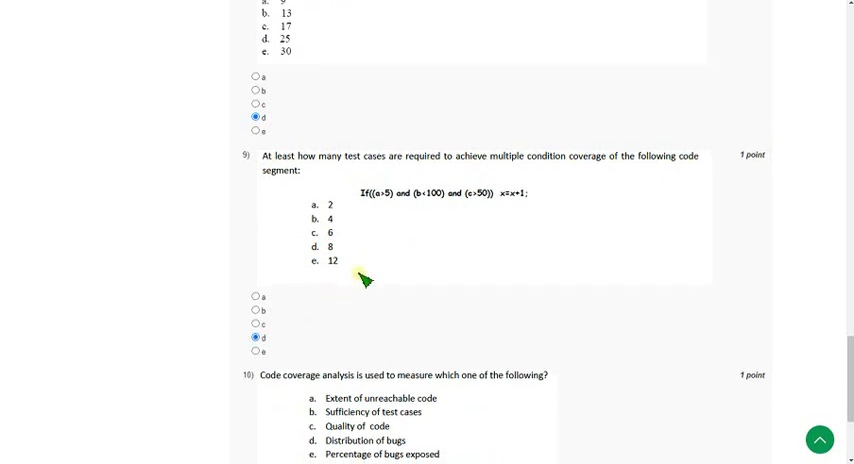
scroll("down", 3)
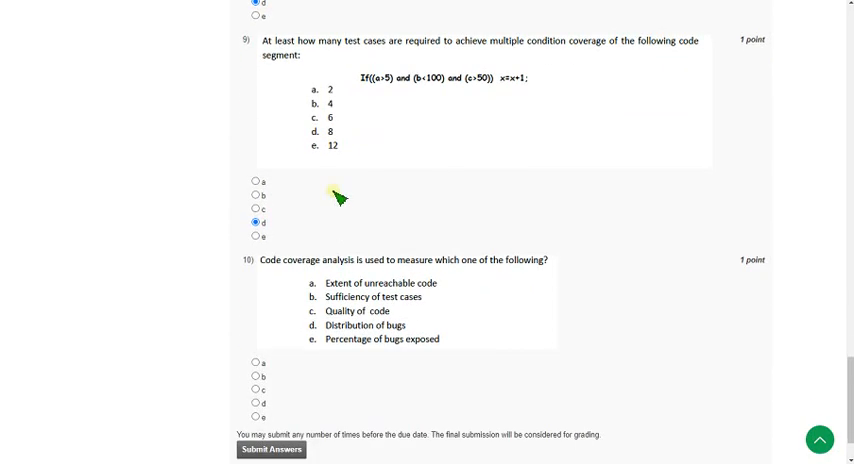
Scroll to question 10 on code coverage analysis above the Submit Answers button.
scroll("down", 3)
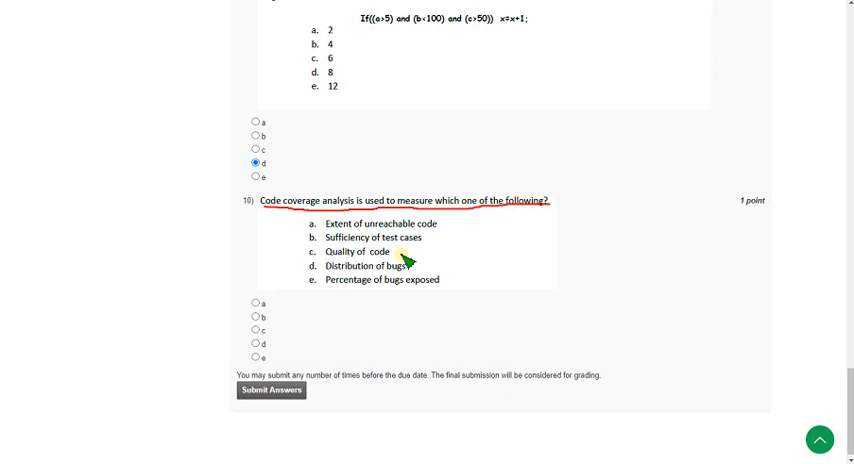
mouse_move(580, 262)
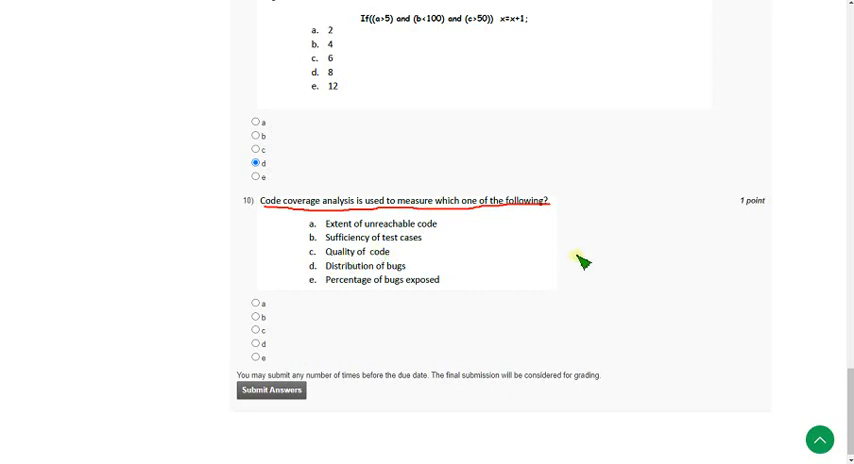
mouse_move(564, 252)
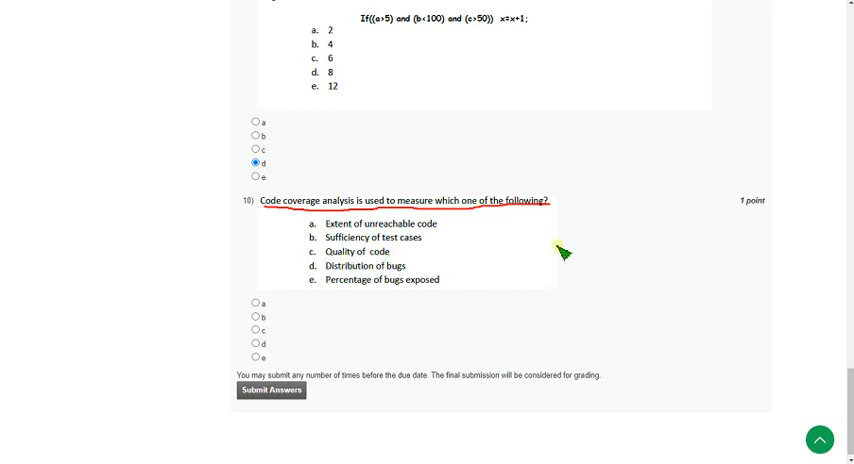